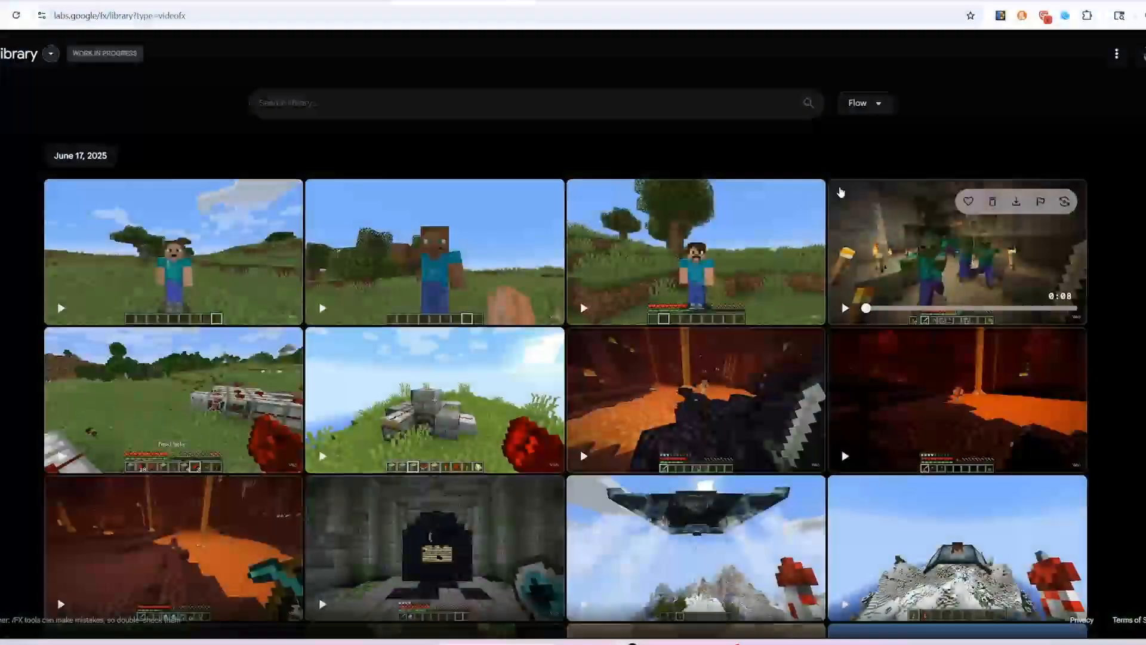
# Open the village meadow clip, play it, scrub through it and replay from the start.
pyautogui.click(695, 251)
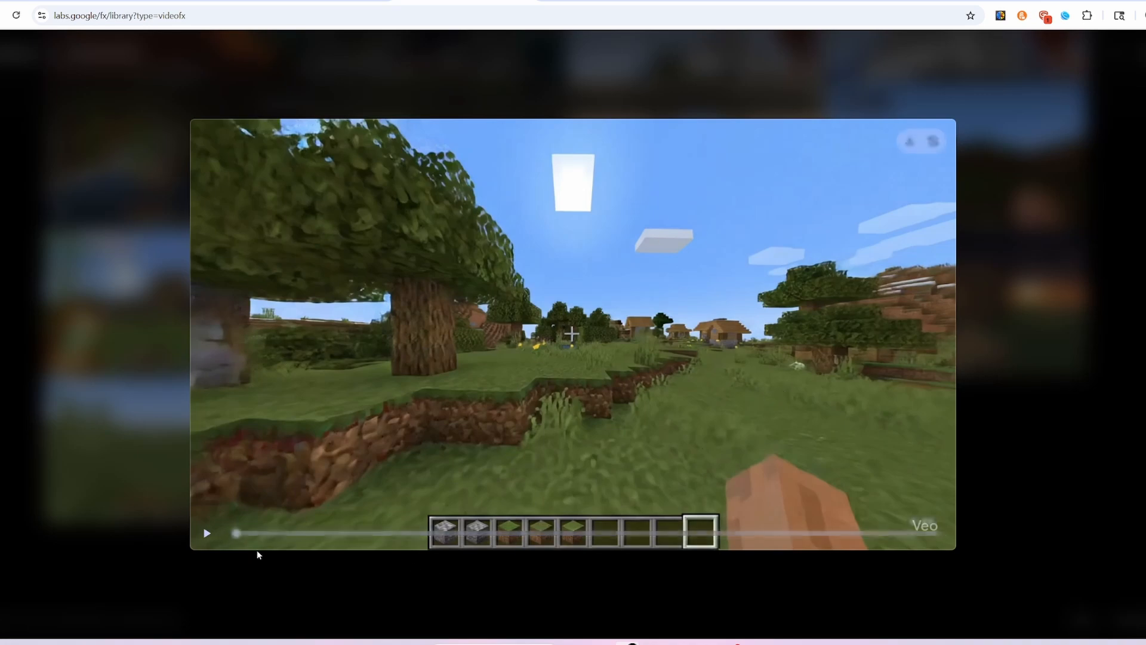
pyautogui.click(206, 532)
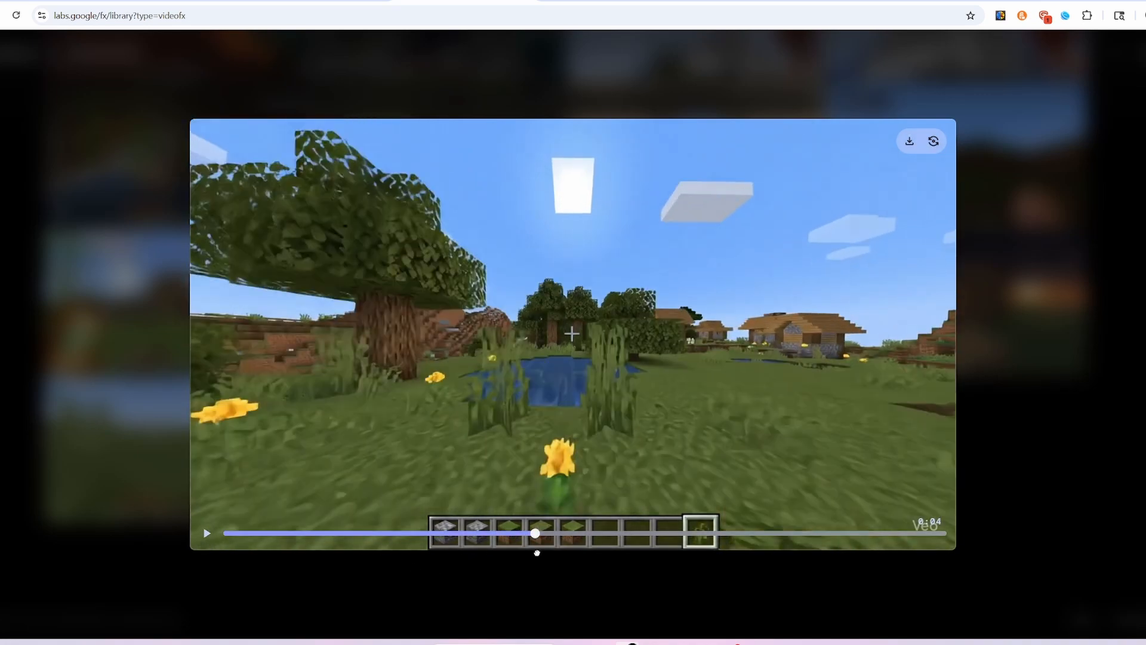
pyautogui.moveTo(535, 532); pyautogui.dragTo(770, 532)
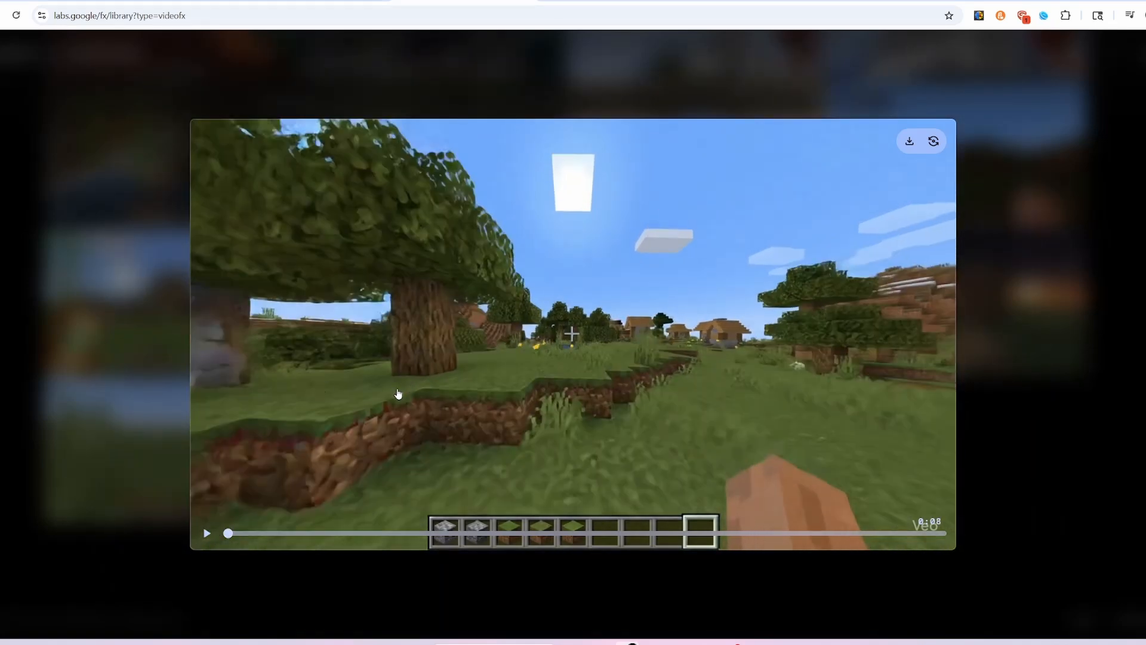
pyautogui.moveTo(631, 402)
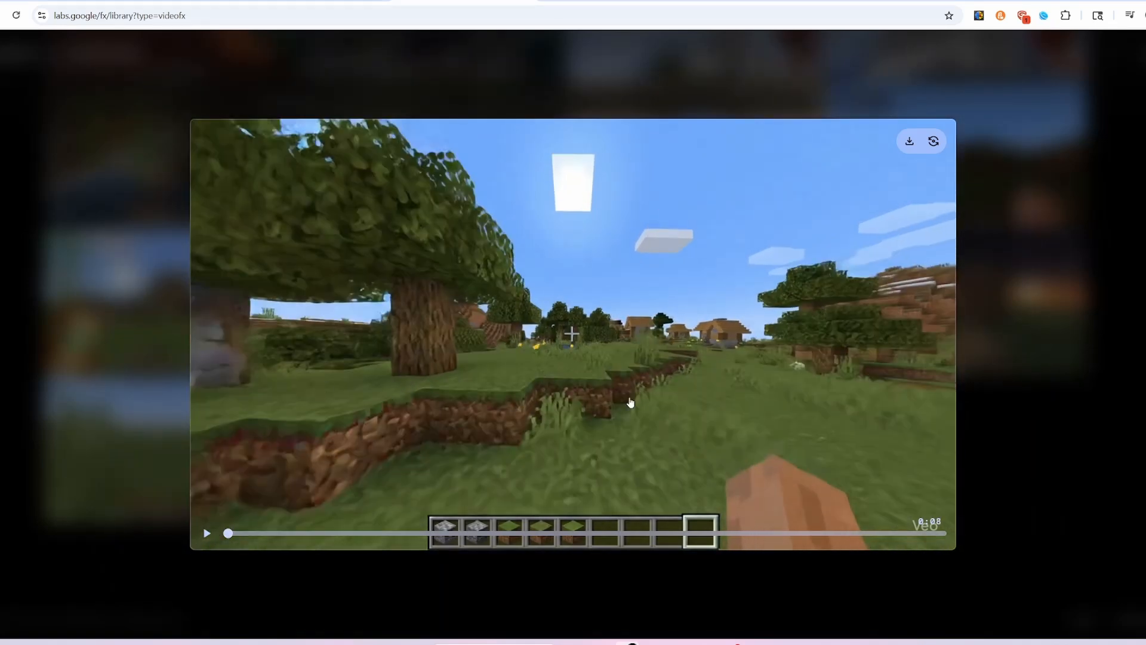
pyautogui.moveTo(555, 369)
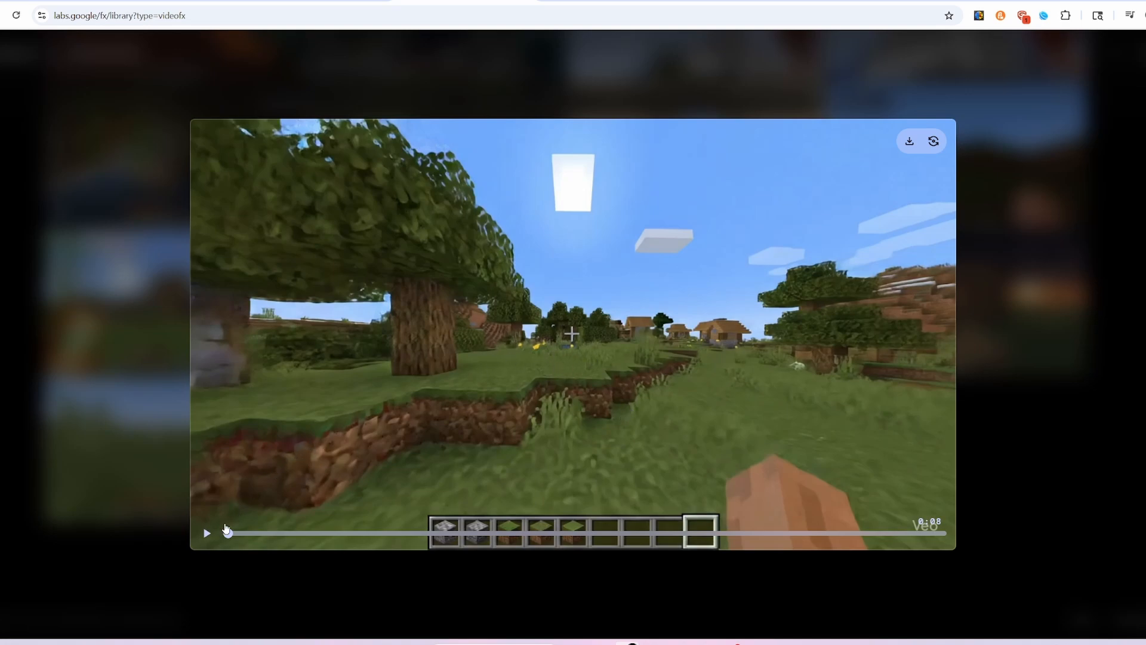
pyautogui.click(206, 532)
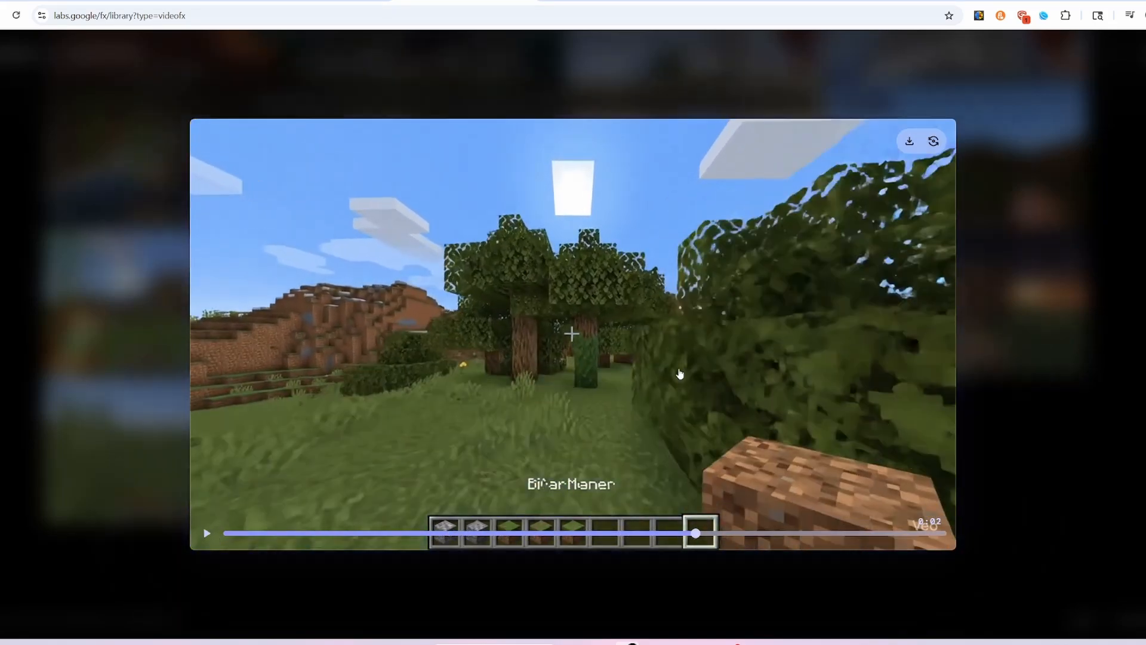
pyautogui.moveTo(742, 517)
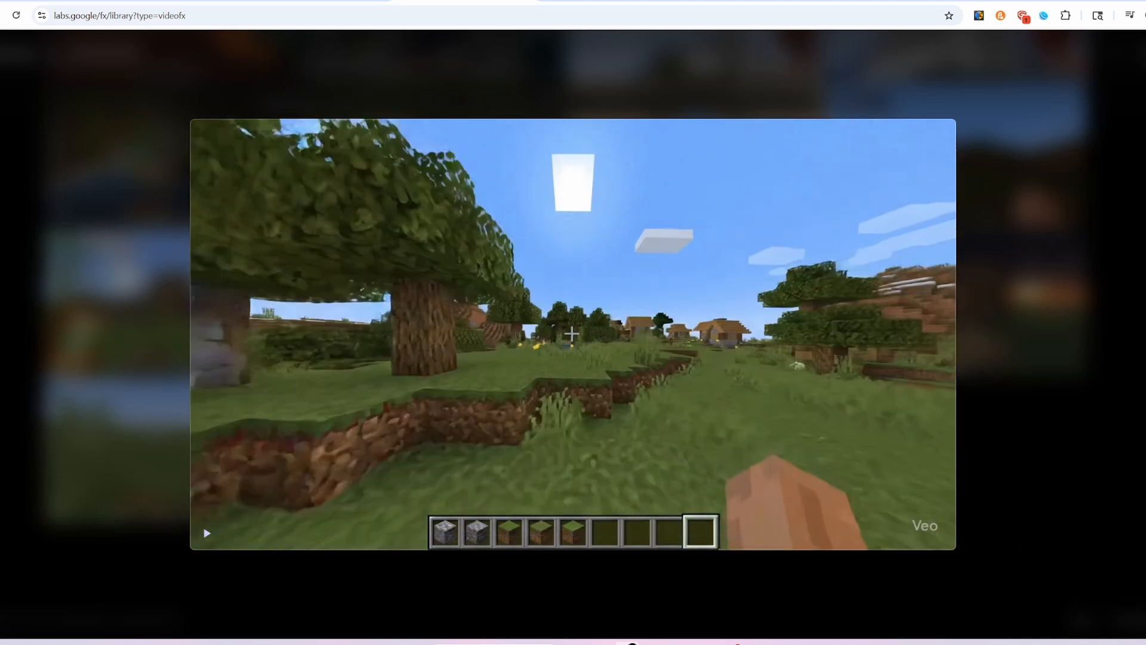
pyautogui.moveTo(683, 361)
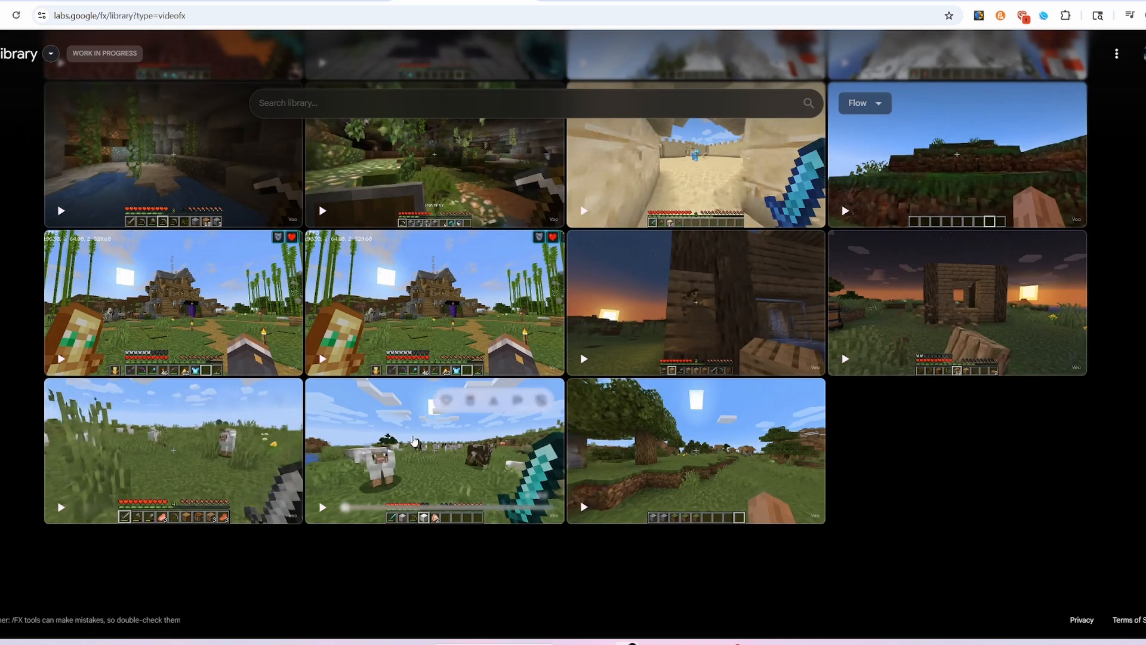
# Open the sheep and cows field clip, flip to its prompt card, then seek through the video.
pyautogui.click(433, 450)
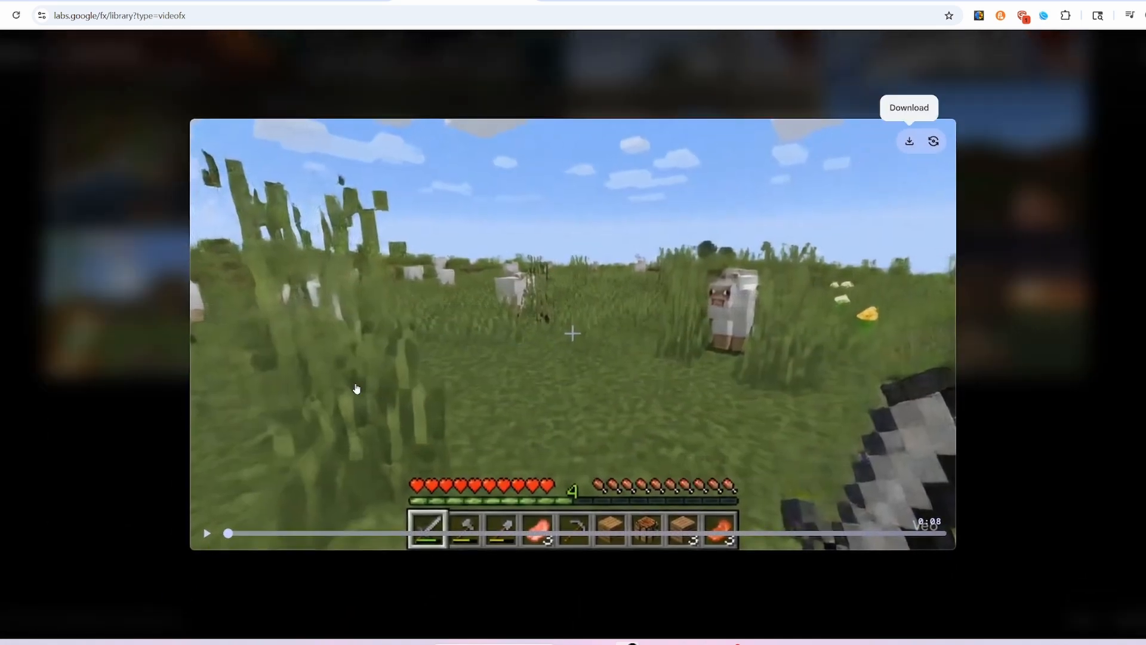
pyautogui.moveTo(934, 141)
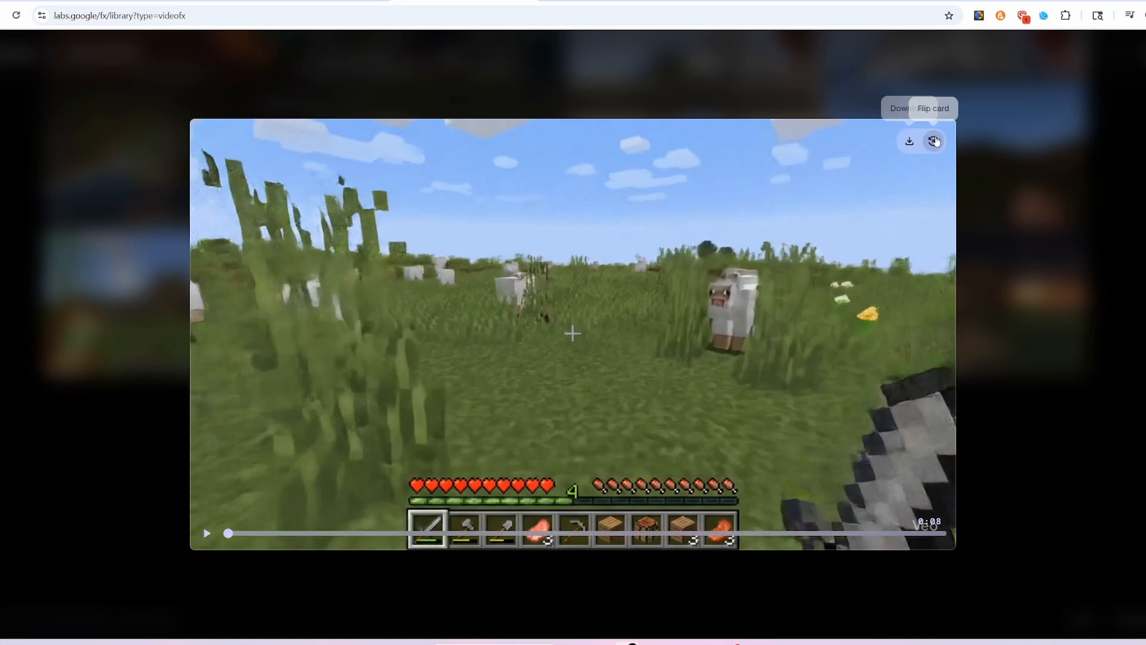
pyautogui.click(934, 141)
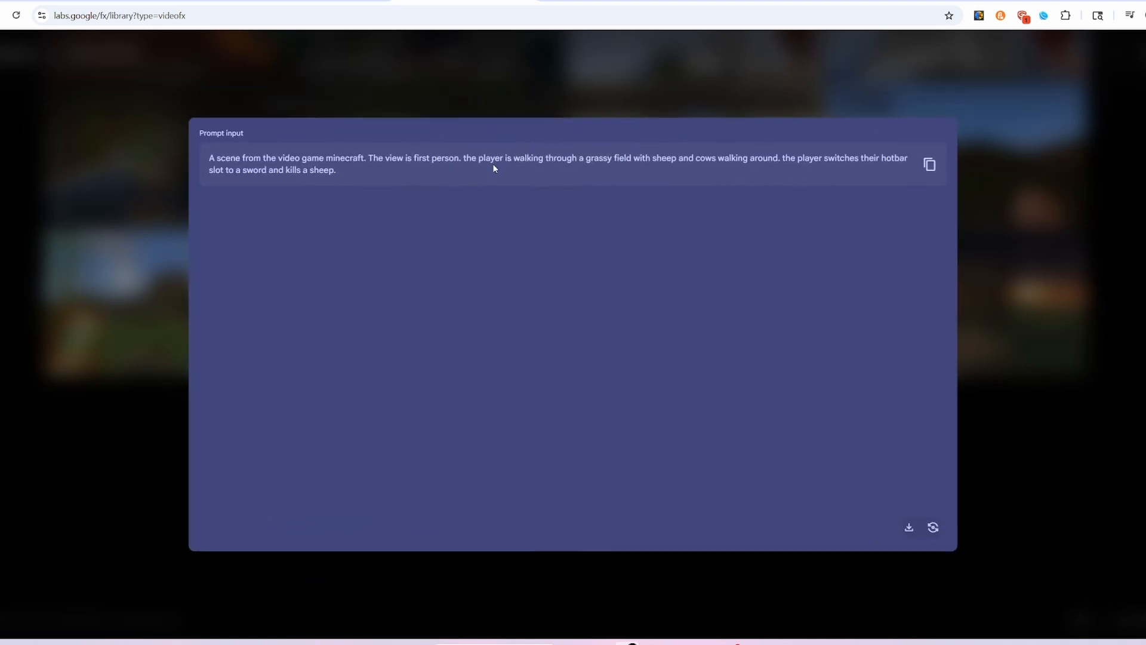
pyautogui.moveTo(462, 158); pyautogui.dragTo(781, 158)
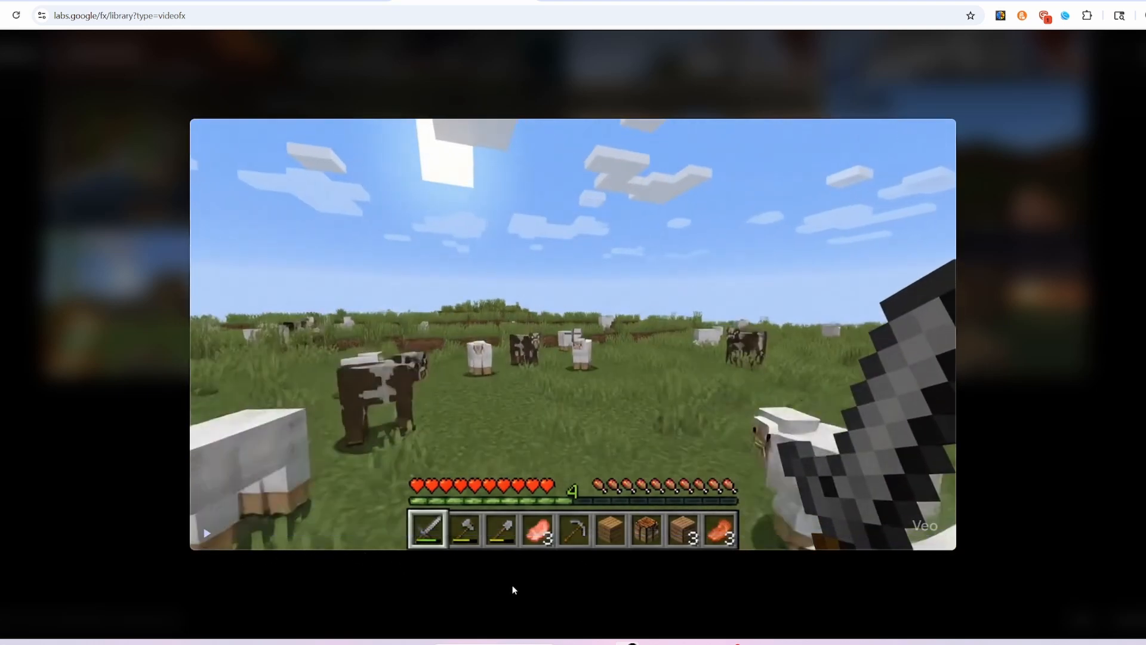
pyautogui.moveTo(604, 578)
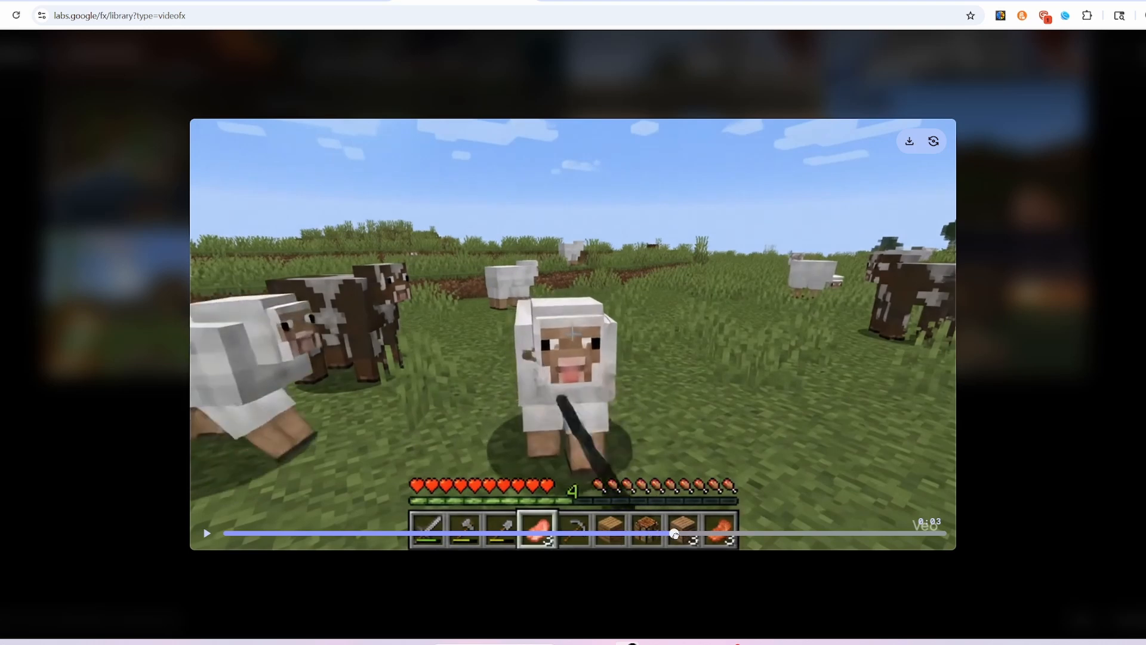
pyautogui.moveTo(672, 534); pyautogui.dragTo(633, 533)
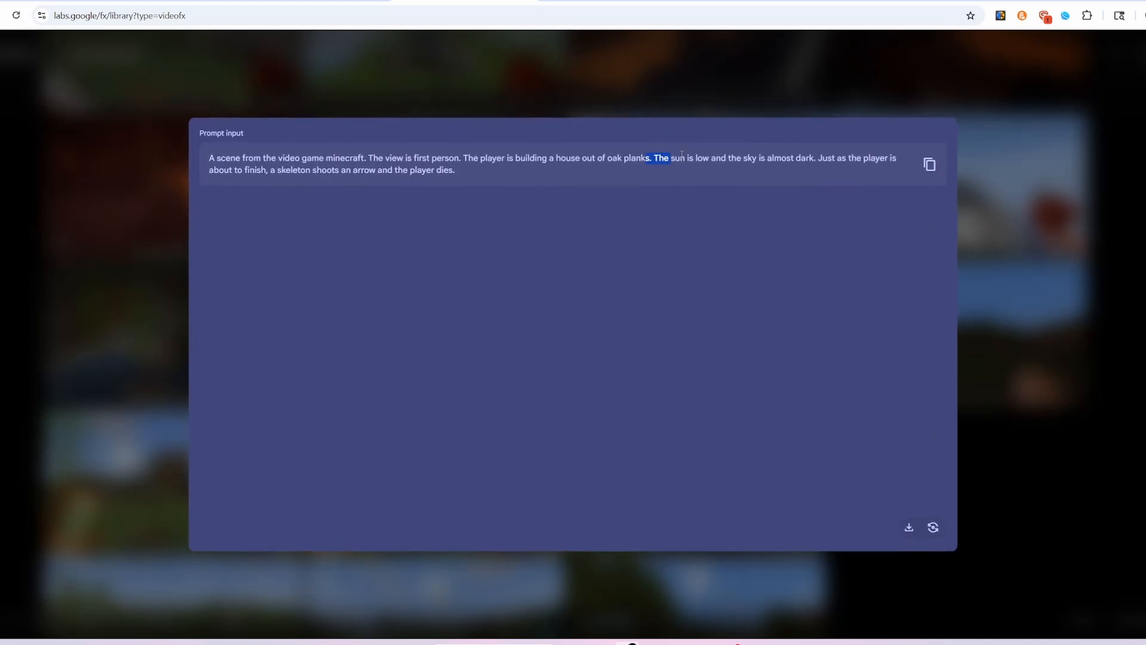
# Highlight words in the oak-plank house-building prompt card.
pyautogui.moveTo(658, 157); pyautogui.dragTo(862, 157)
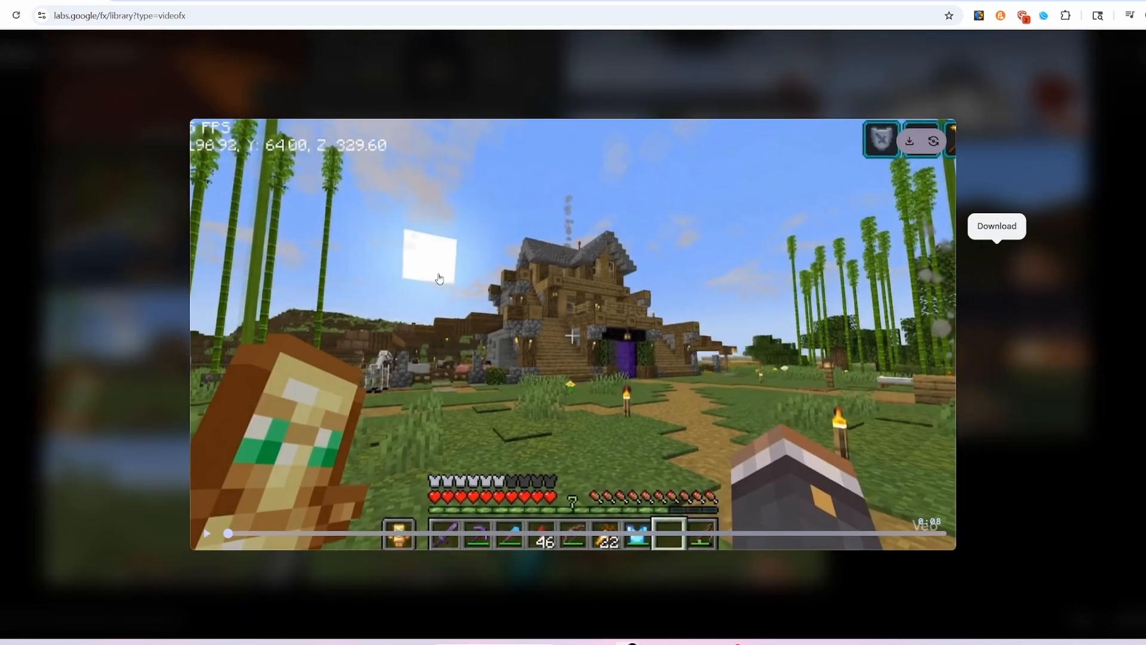
pyautogui.moveTo(348, 159)
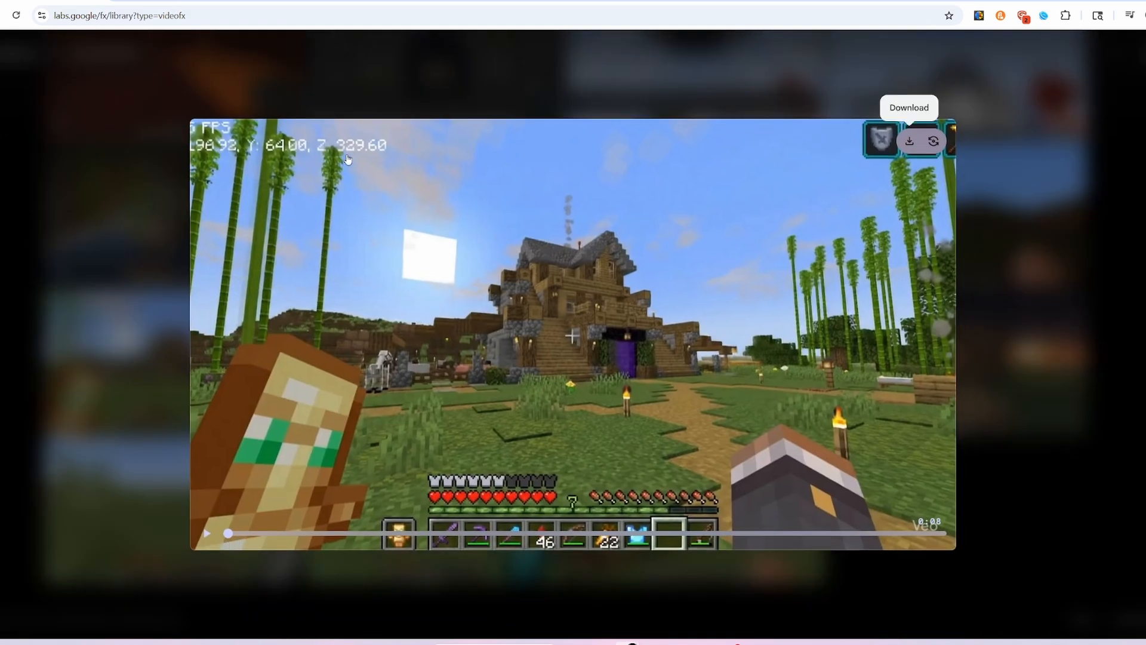
pyautogui.moveTo(314, 474)
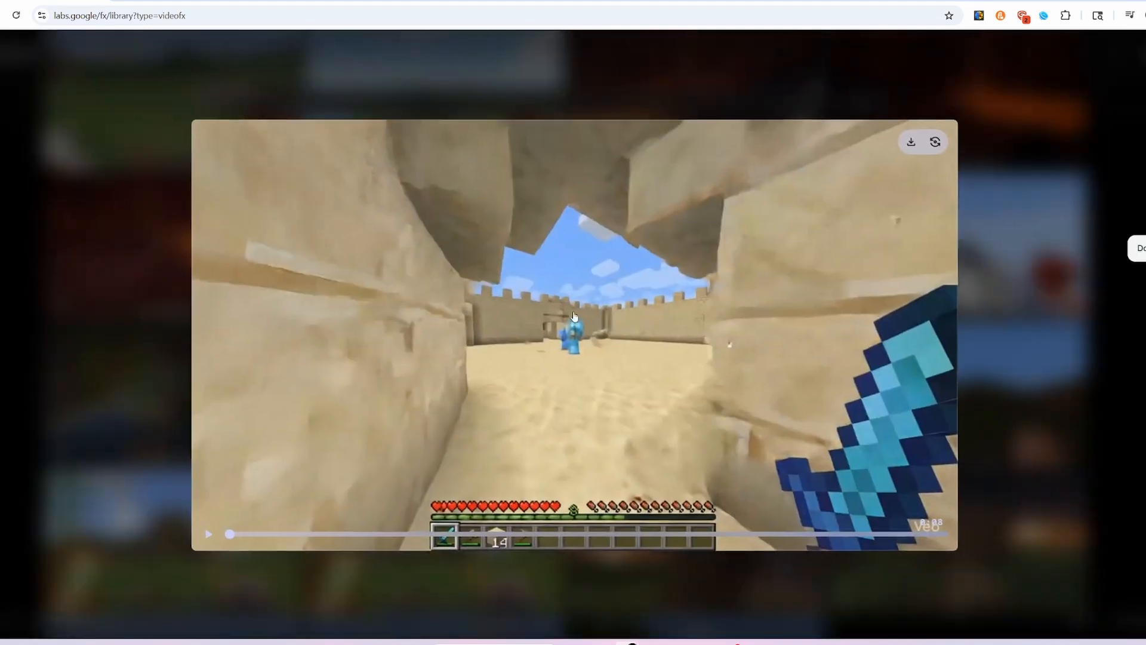
pyautogui.moveTo(909, 141)
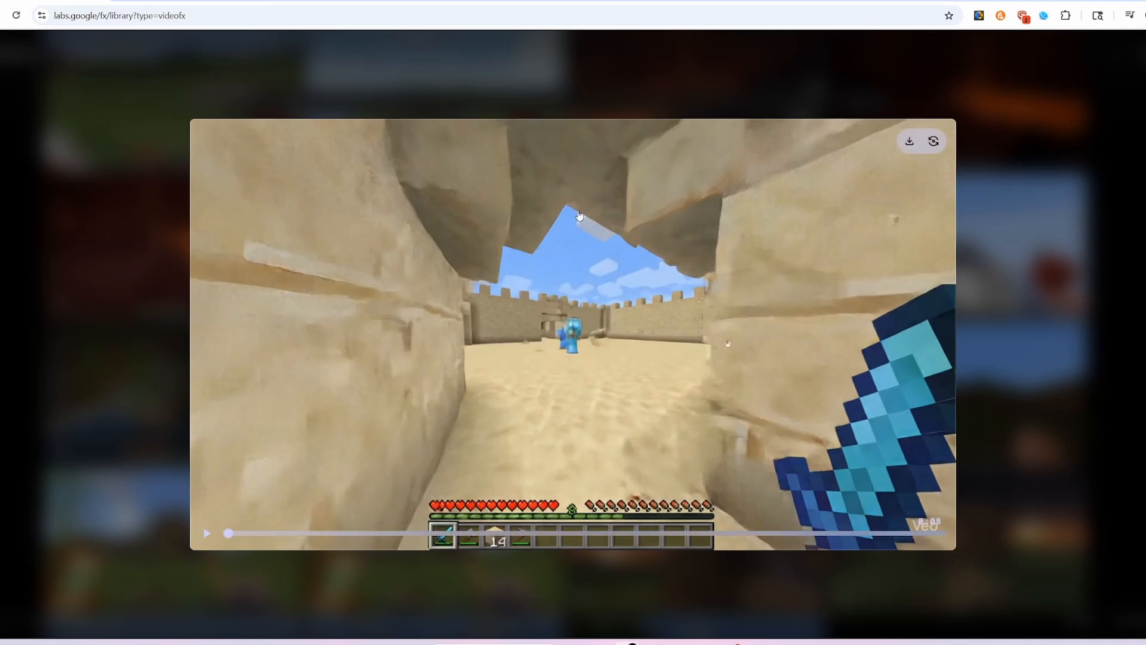
# Play the sandstone desert fort clip in the viewer.
pyautogui.click(206, 532)
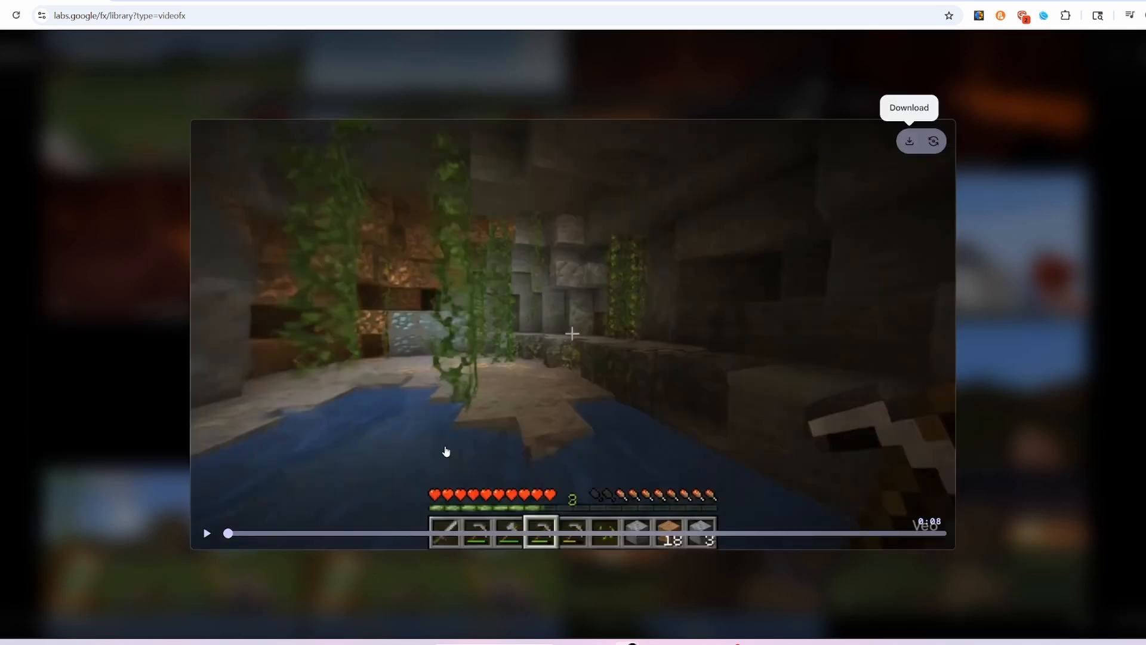
pyautogui.moveTo(475, 399)
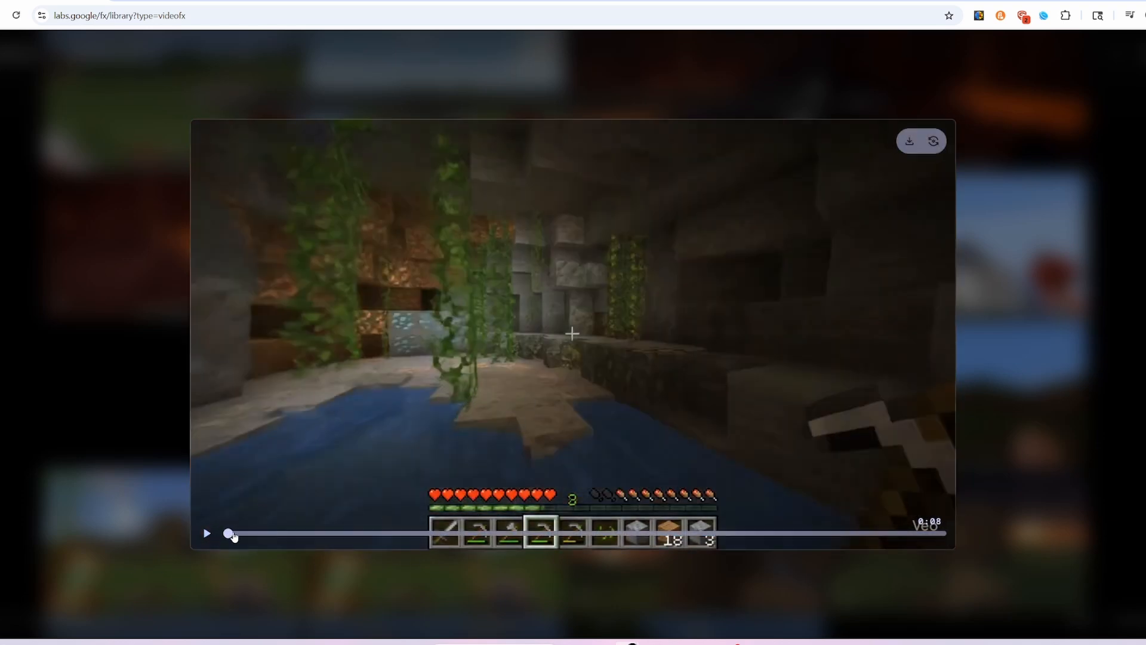
# Replay the lush cave clip from the beginning.
pyautogui.click(206, 533)
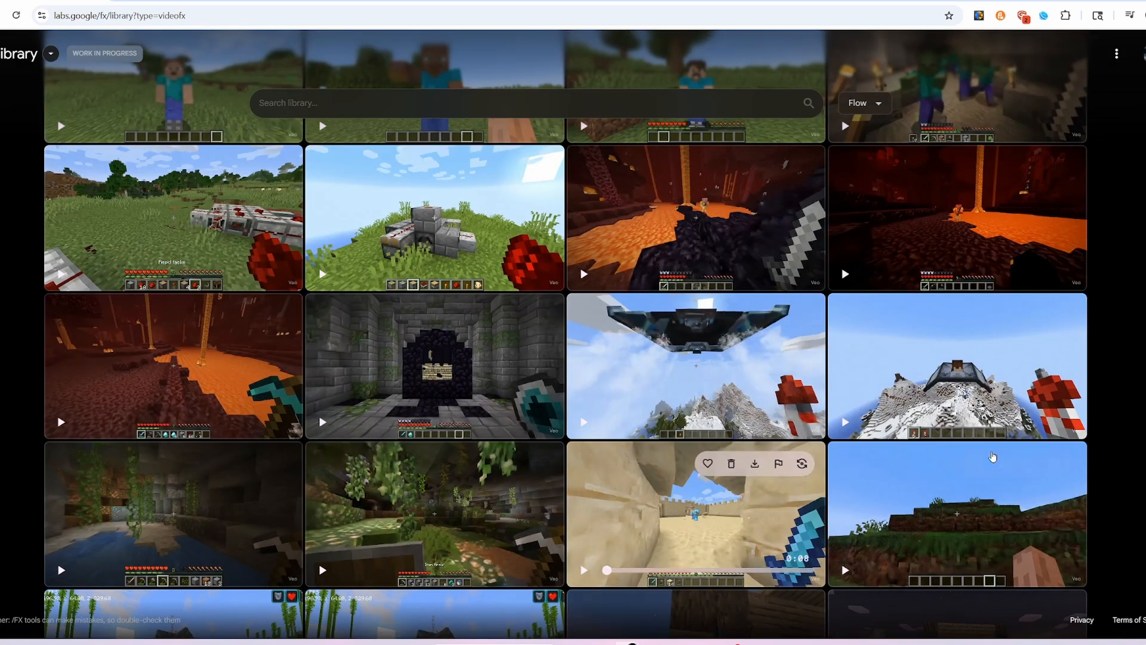
pyautogui.moveTo(775, 406)
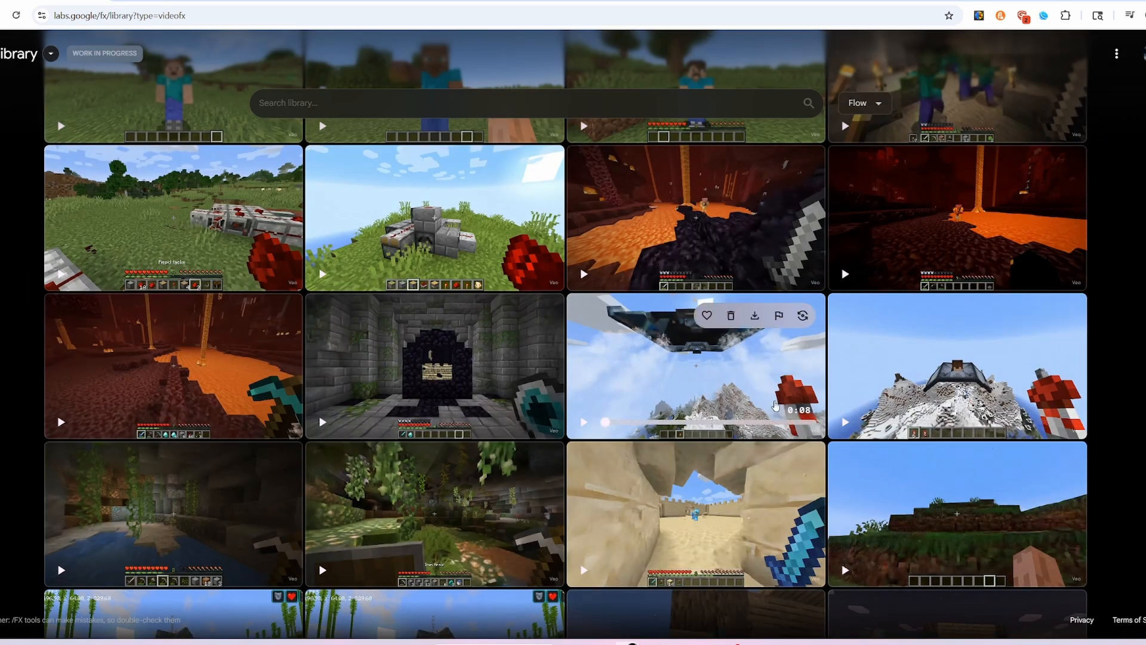
pyautogui.click(695, 365)
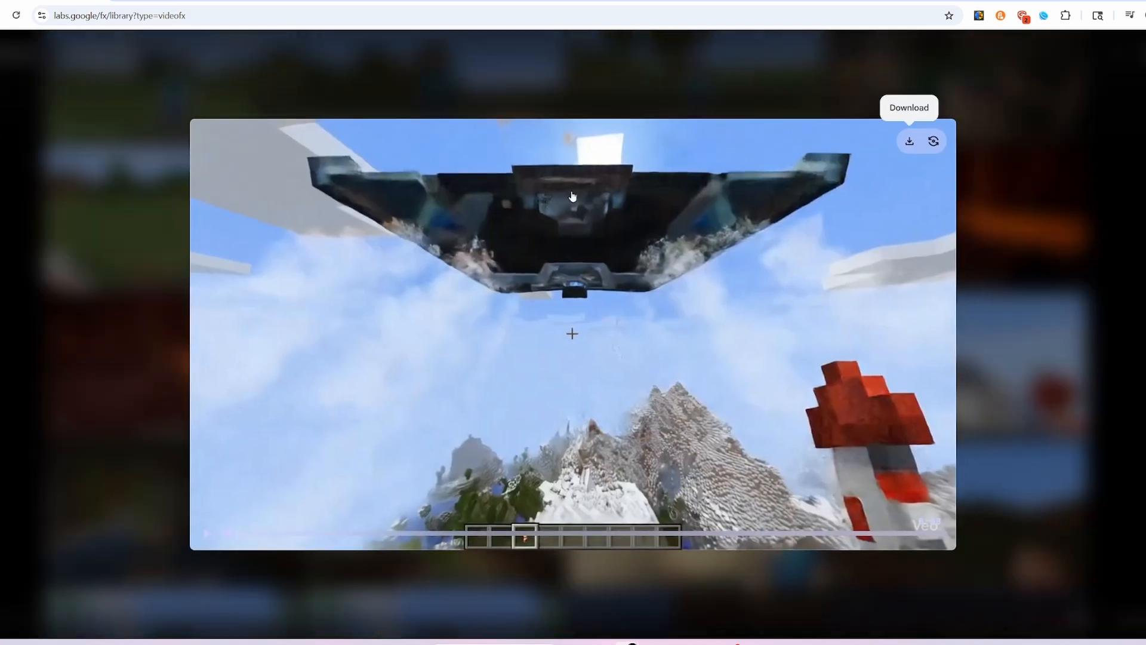
pyautogui.moveTo(863, 163)
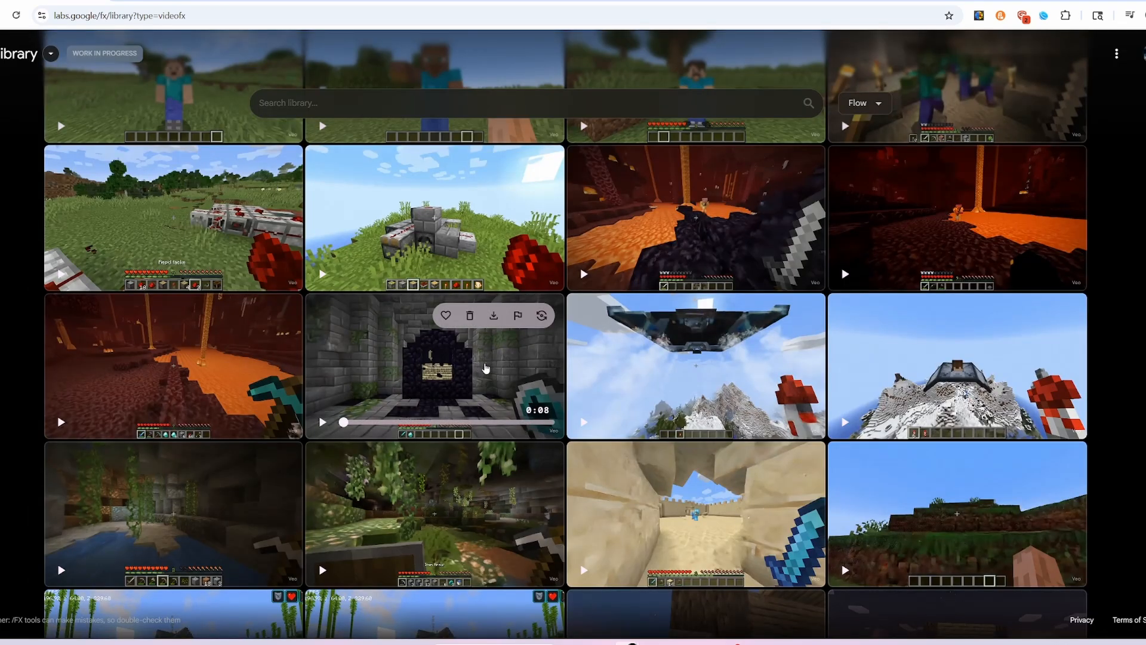
# Open the end portal clip, read its eye-of-ender prompt, and replay the video.
pyautogui.click(435, 366)
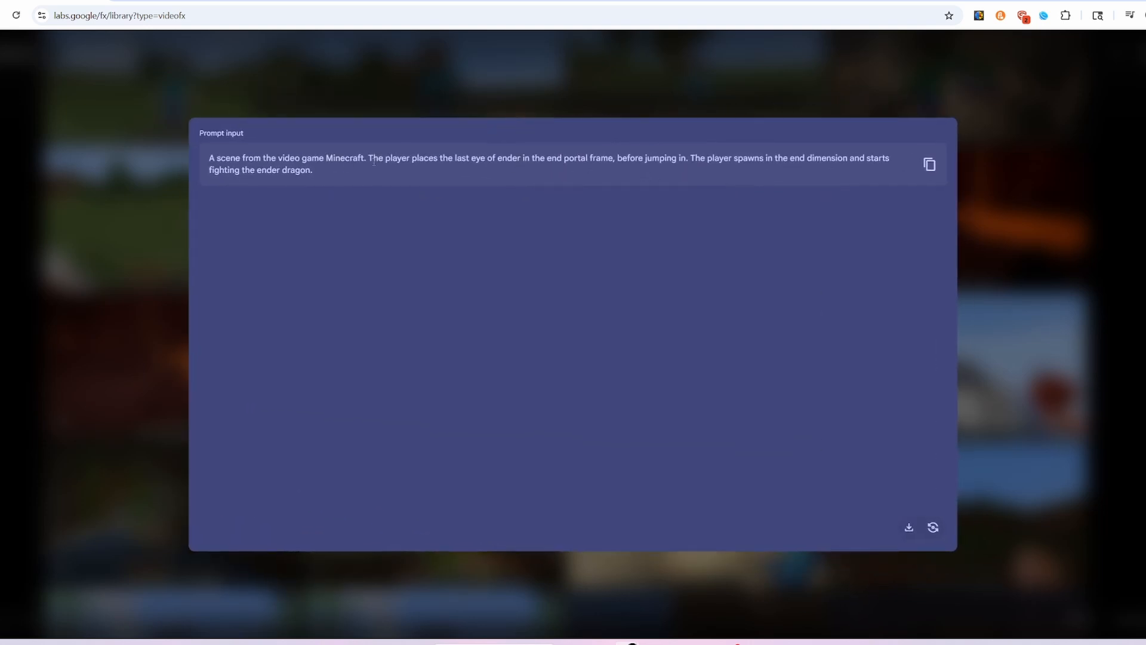
pyautogui.moveTo(369, 157); pyautogui.dragTo(622, 157)
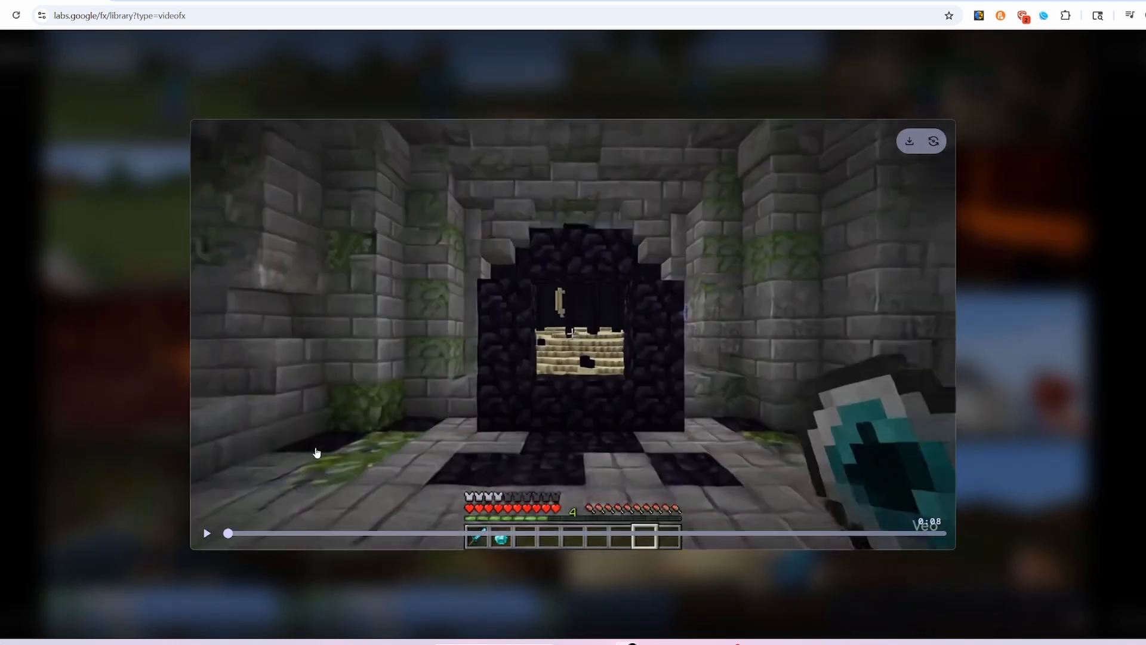
pyautogui.click(207, 532)
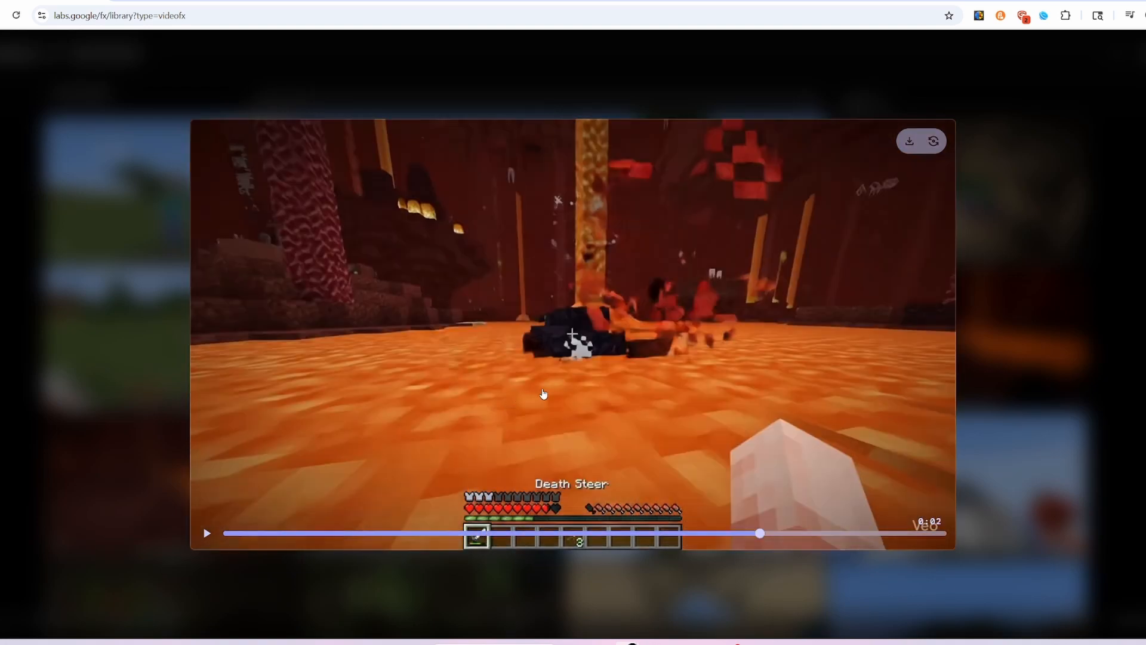
pyautogui.moveTo(604, 419)
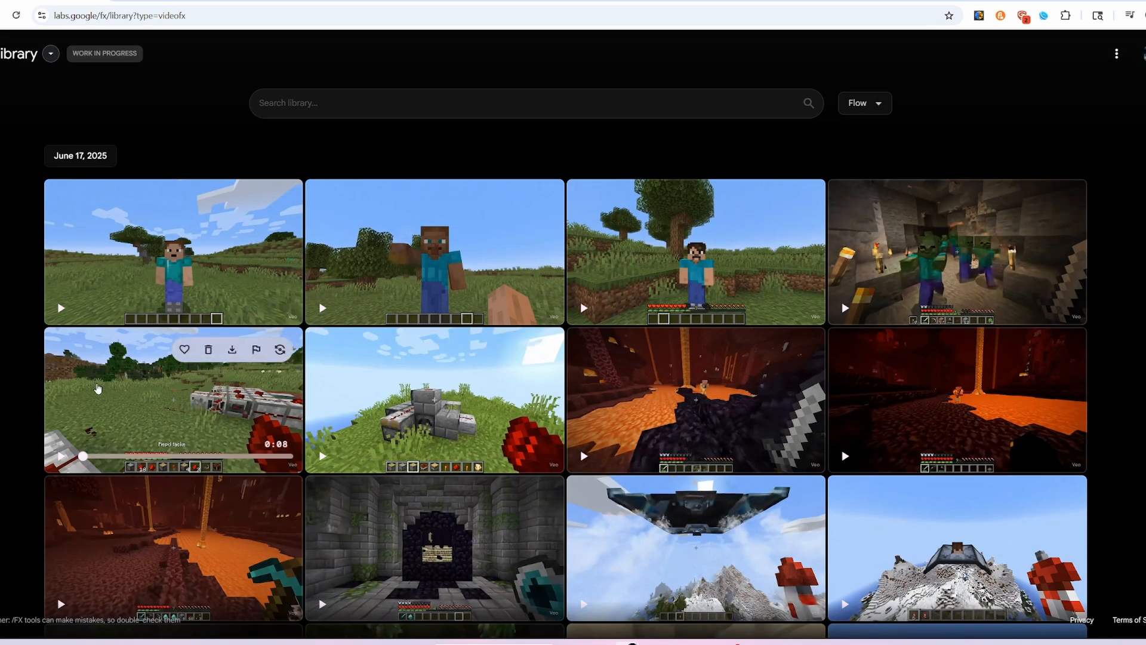
pyautogui.click(172, 400)
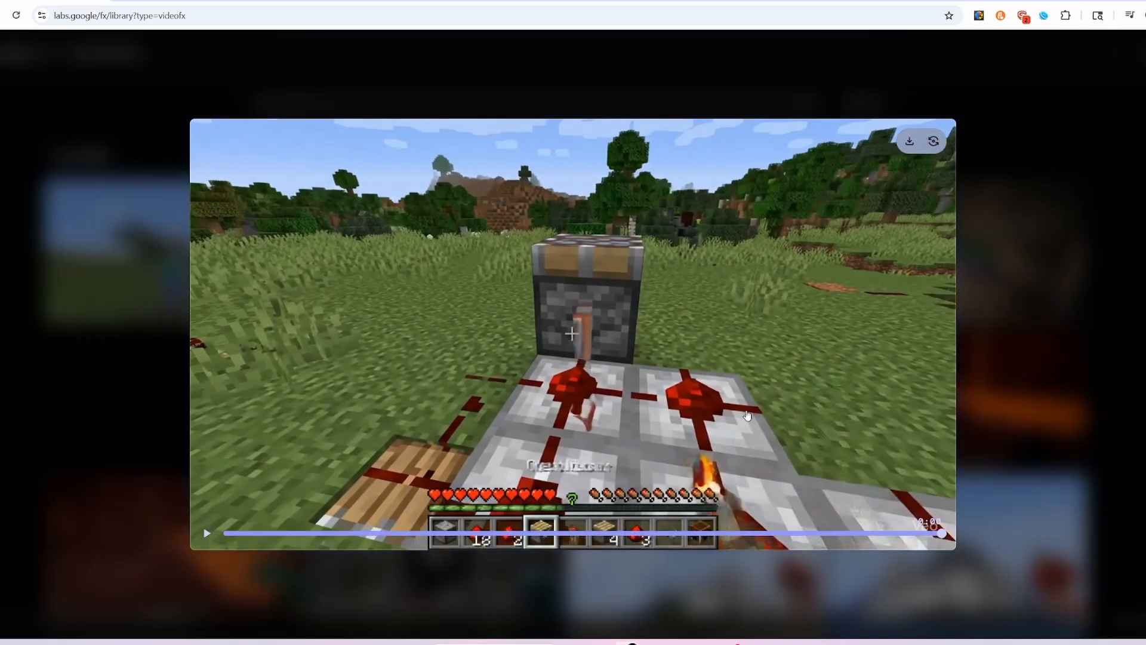
pyautogui.moveTo(942, 530)
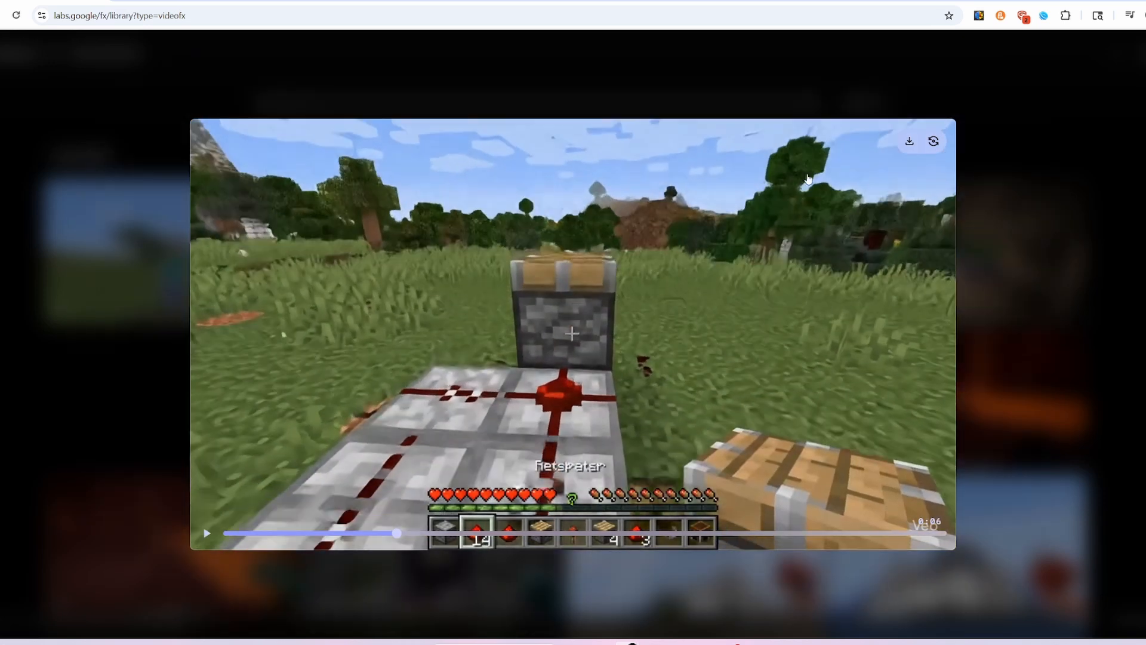
pyautogui.moveTo(598, 455)
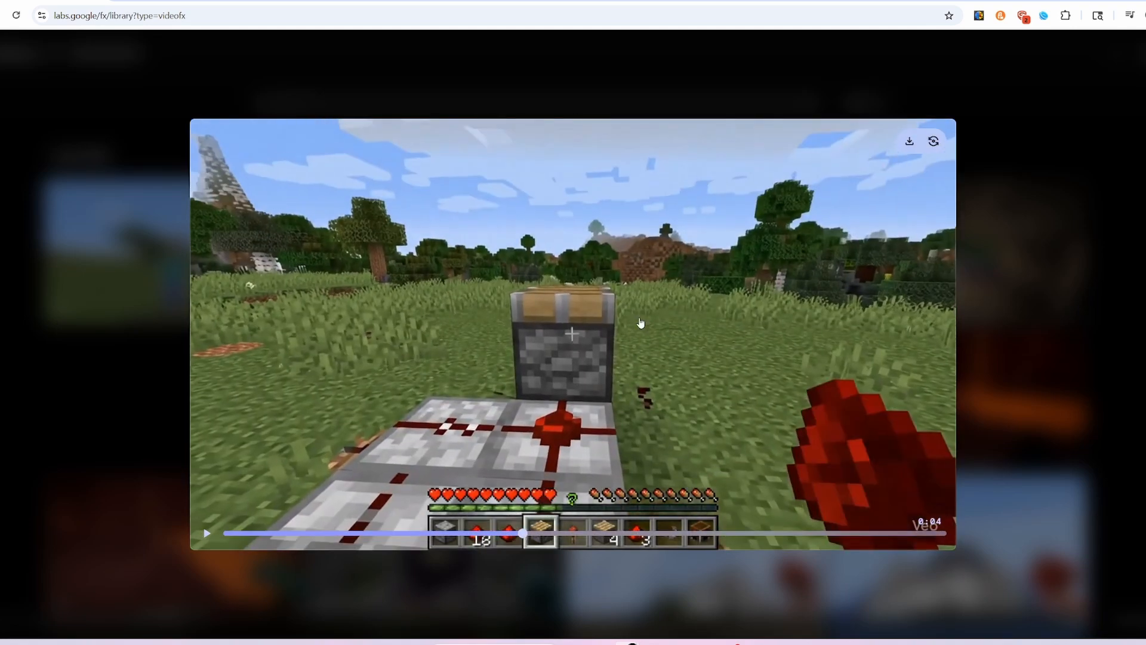
pyautogui.moveTo(193, 553)
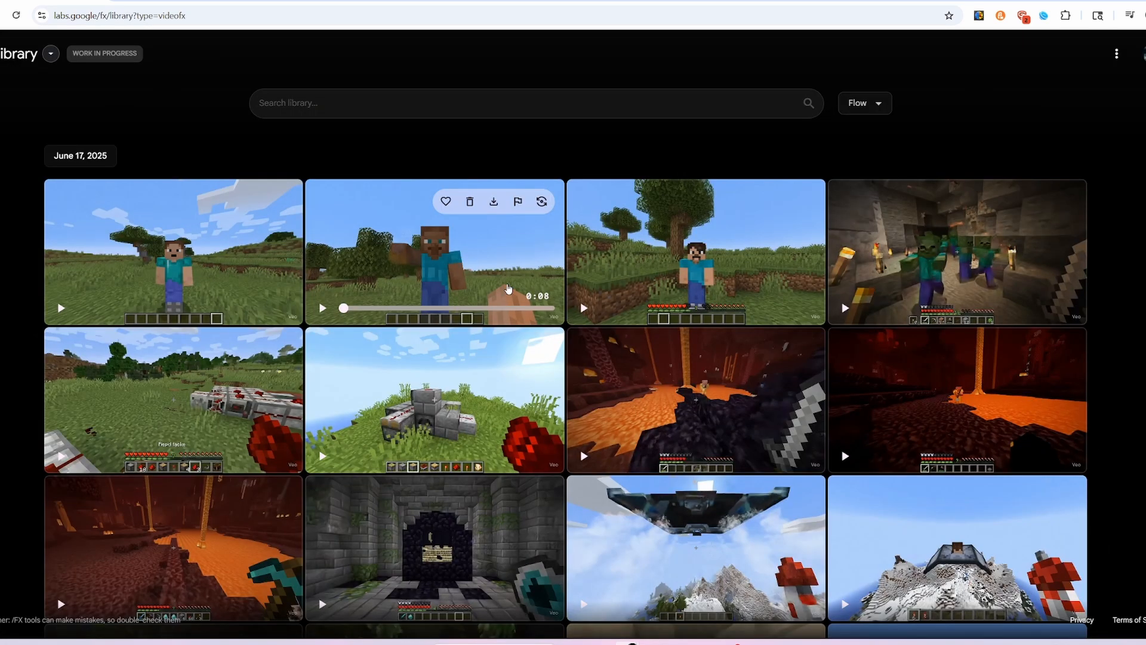
# Open the clip of Steve waving and rewind it toward its start.
pyautogui.click(435, 252)
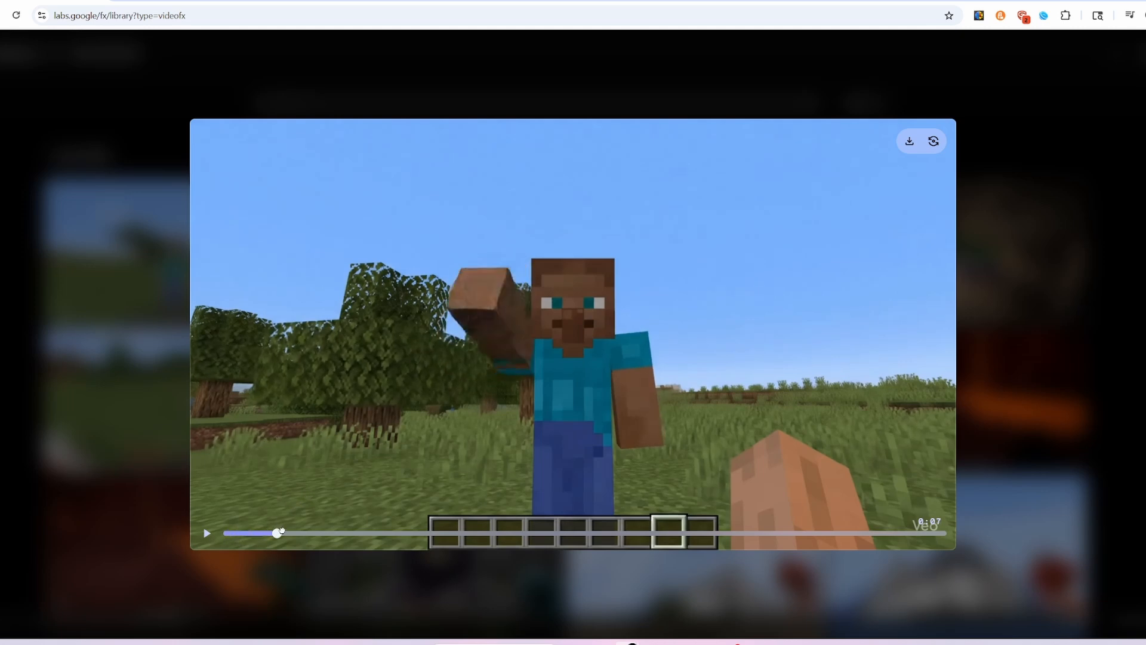
pyautogui.moveTo(276, 533); pyautogui.dragTo(438, 532)
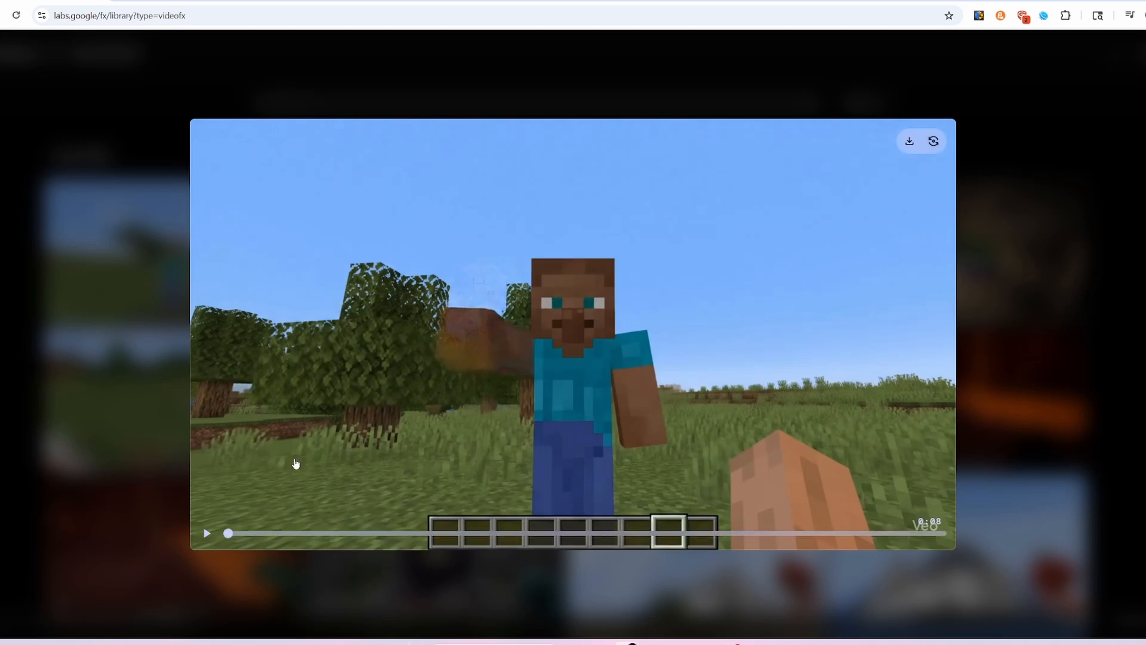
pyautogui.moveTo(263, 448)
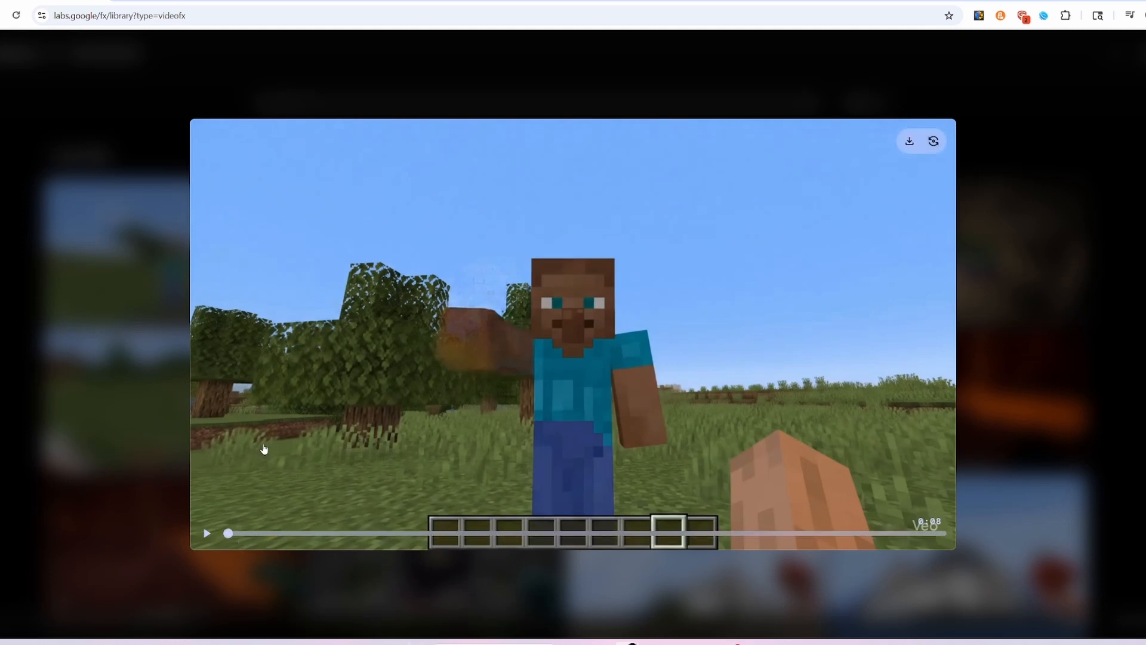
pyautogui.moveTo(329, 366)
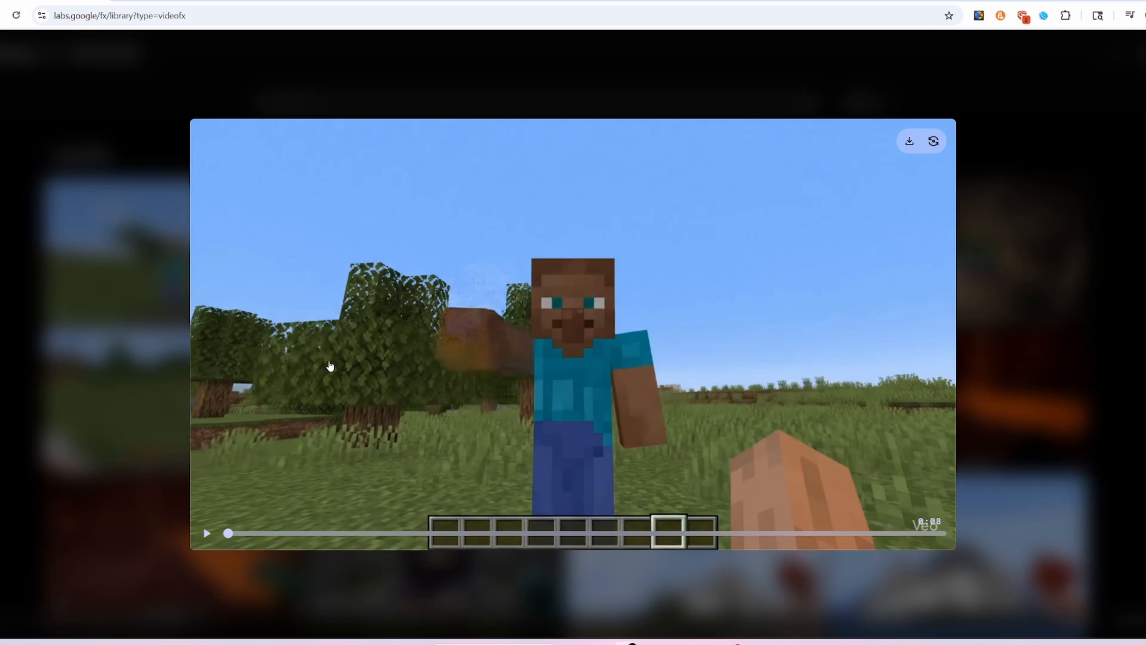
pyautogui.moveTo(256, 509)
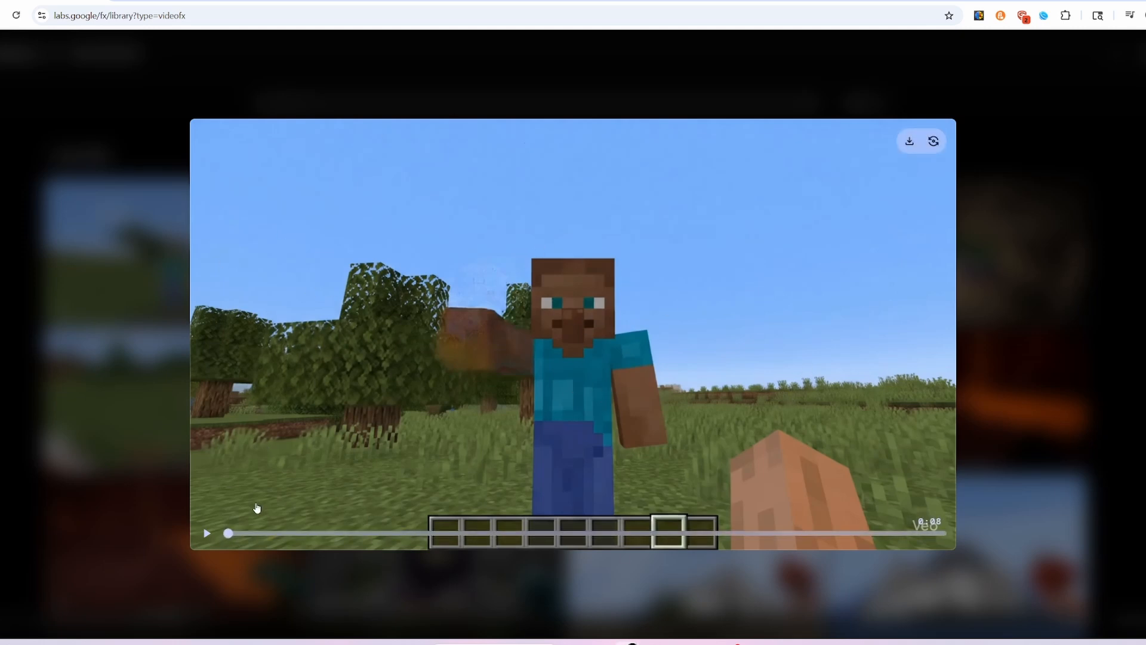